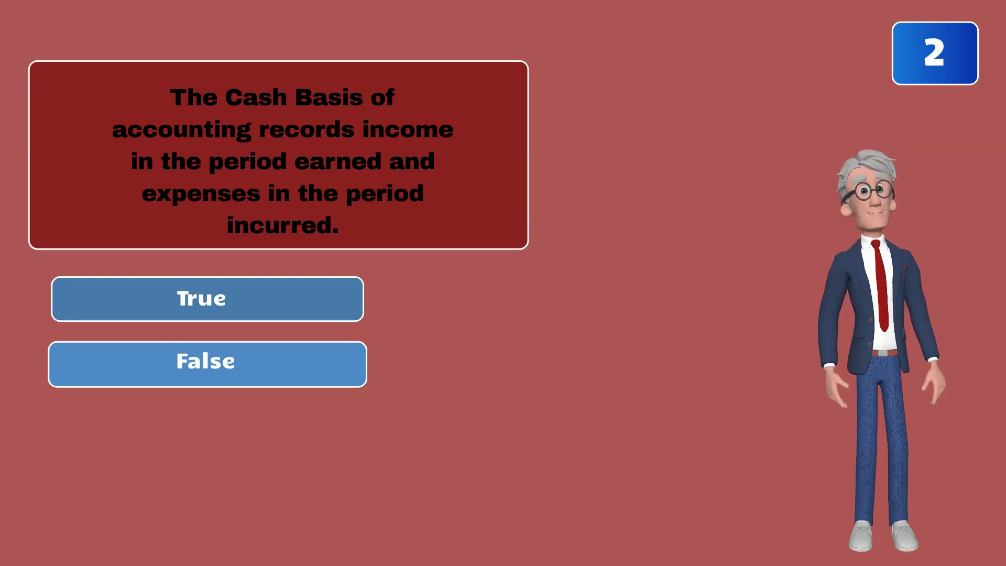
- Play through question 3 on the Debit/Credit Rule until True is revealed
left_click(206, 363)
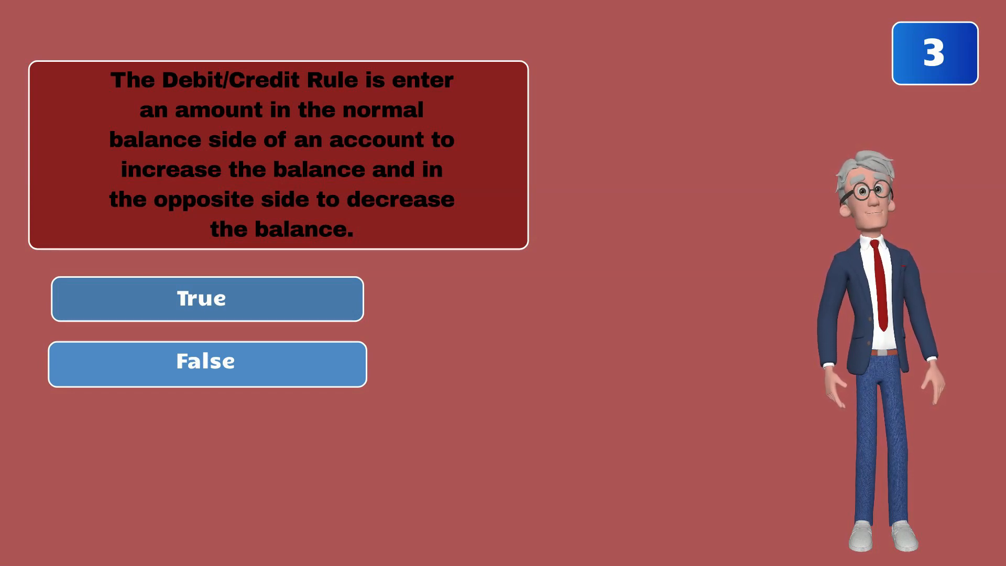
left_click(207, 299)
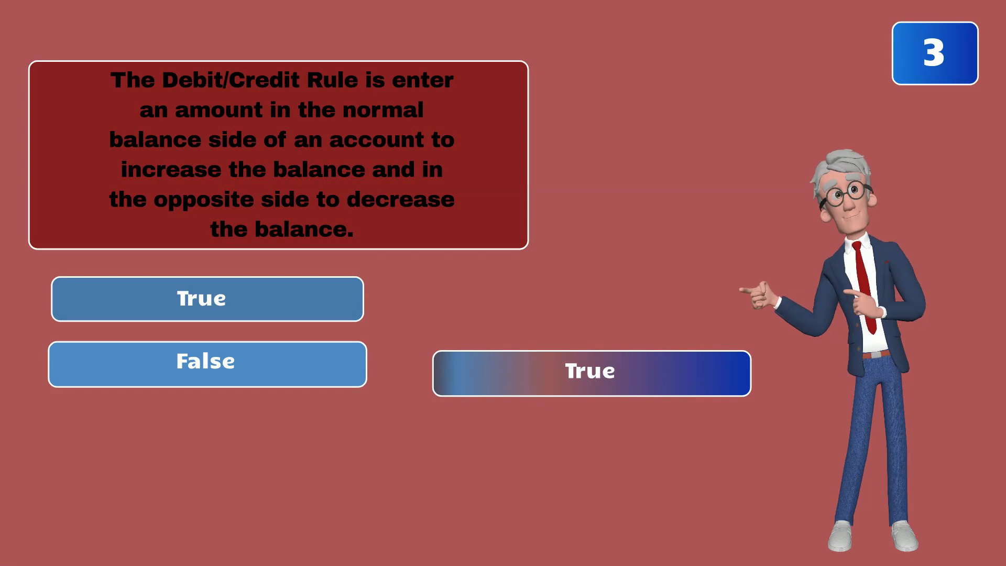
left_click(591, 372)
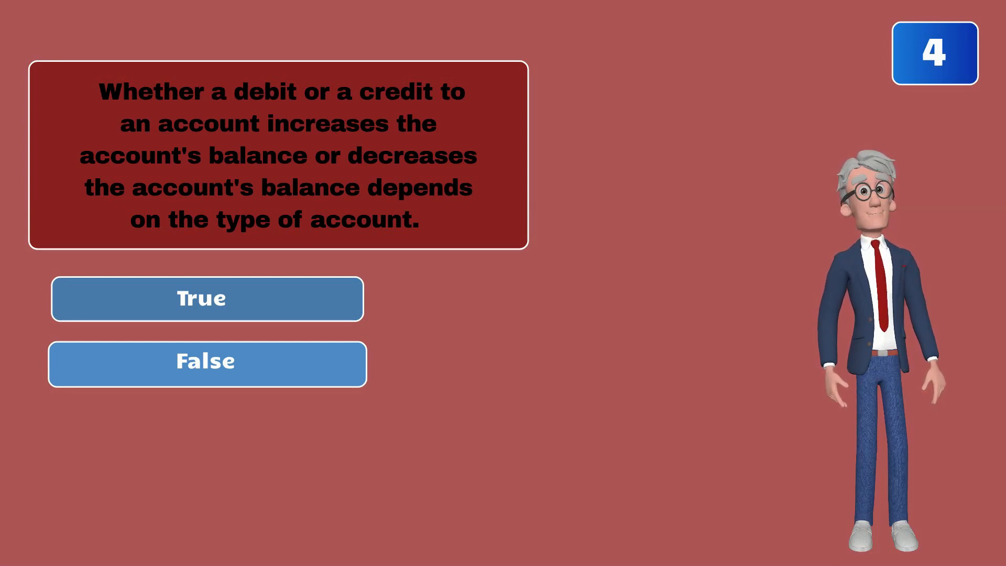
- Play through question 4 on whether debits or credits increase balances
left_click(206, 298)
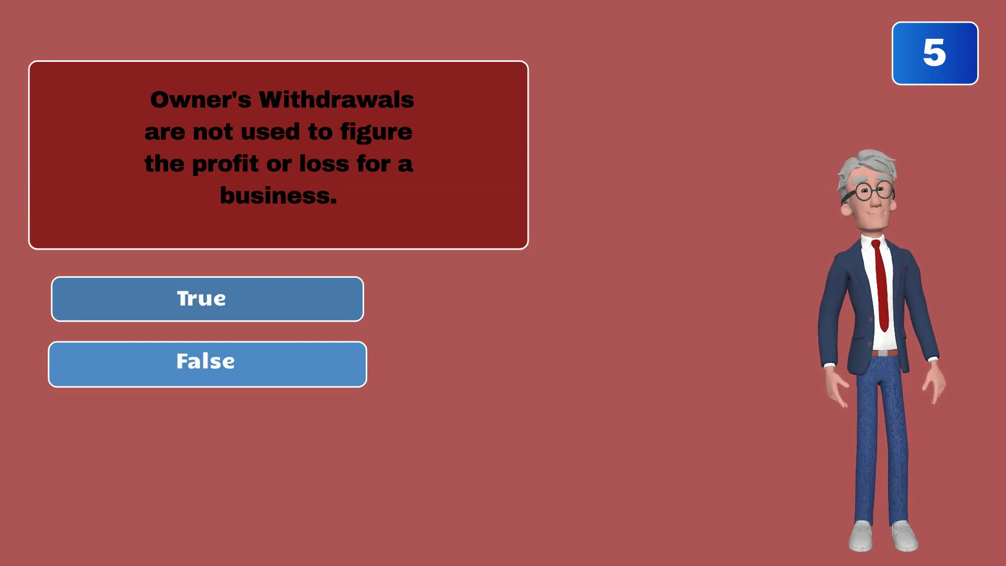
- Play through question 5 on Owner's Withdrawals not affecting profit or loss
left_click(206, 299)
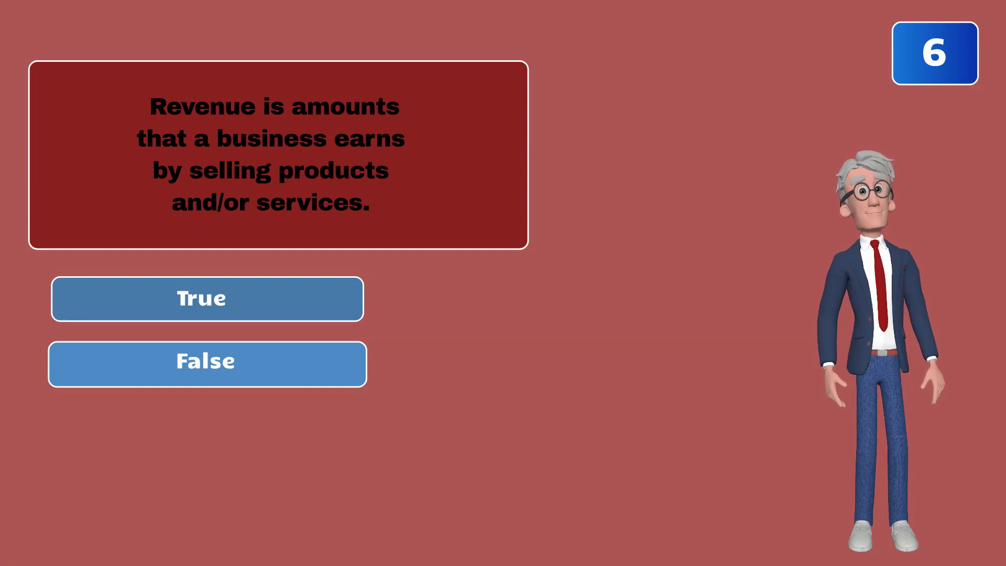
- Play through question 6 defining revenue as earnings from products or services
left_click(206, 298)
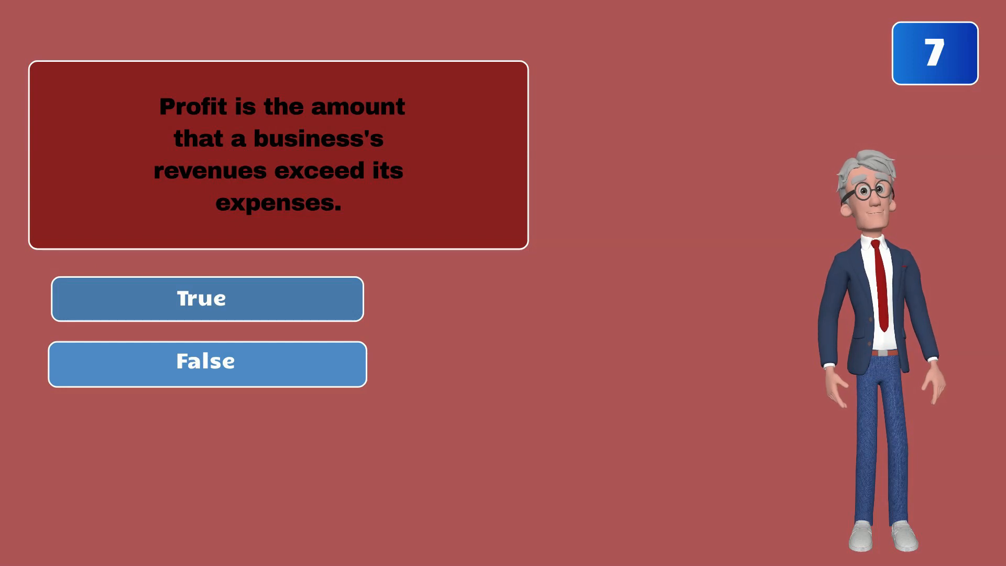
- Play through question 7 defining profit as revenues exceeding expenses
left_click(207, 298)
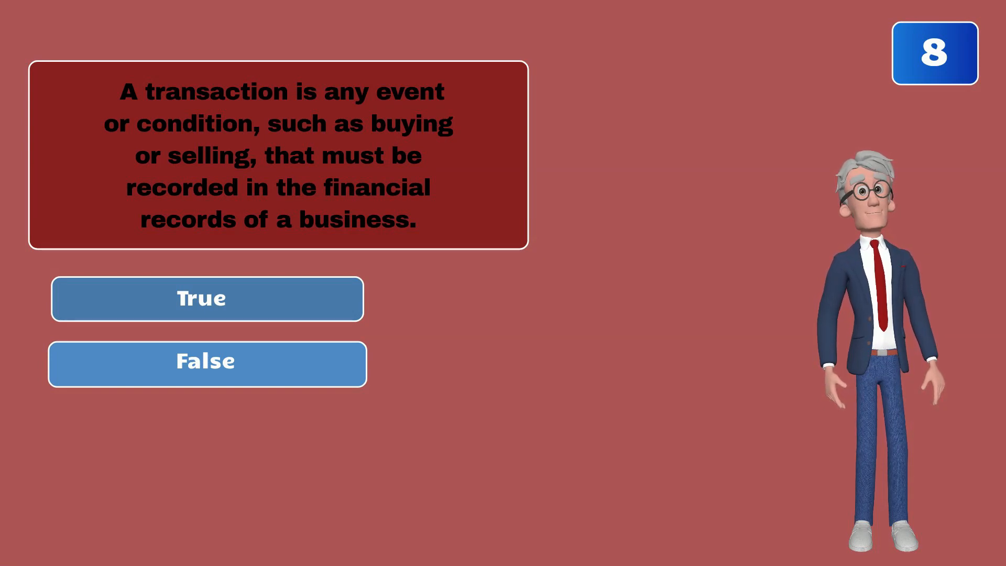
- Play through question 8 on transactions until its True answer is revealed
left_click(207, 299)
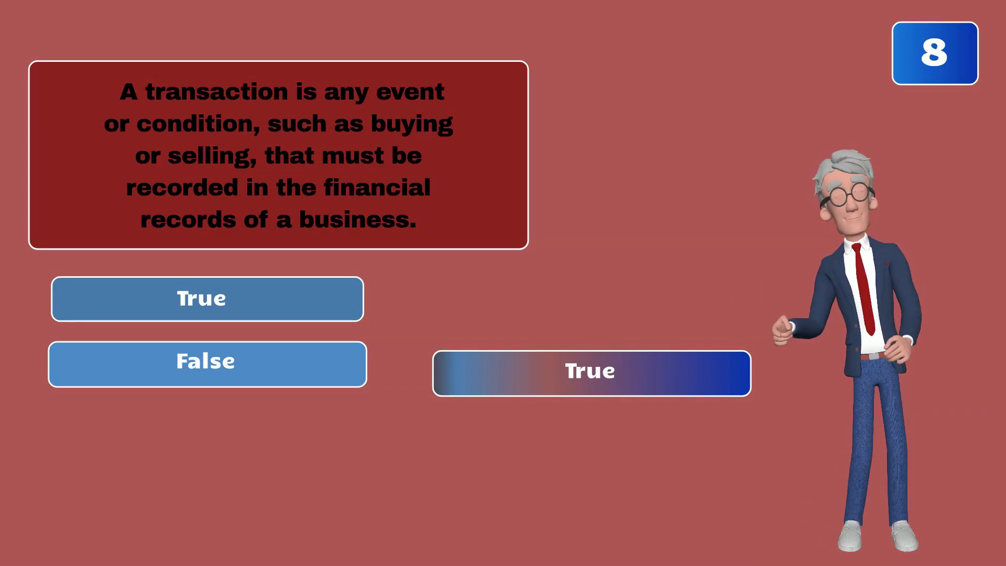
left_click(591, 372)
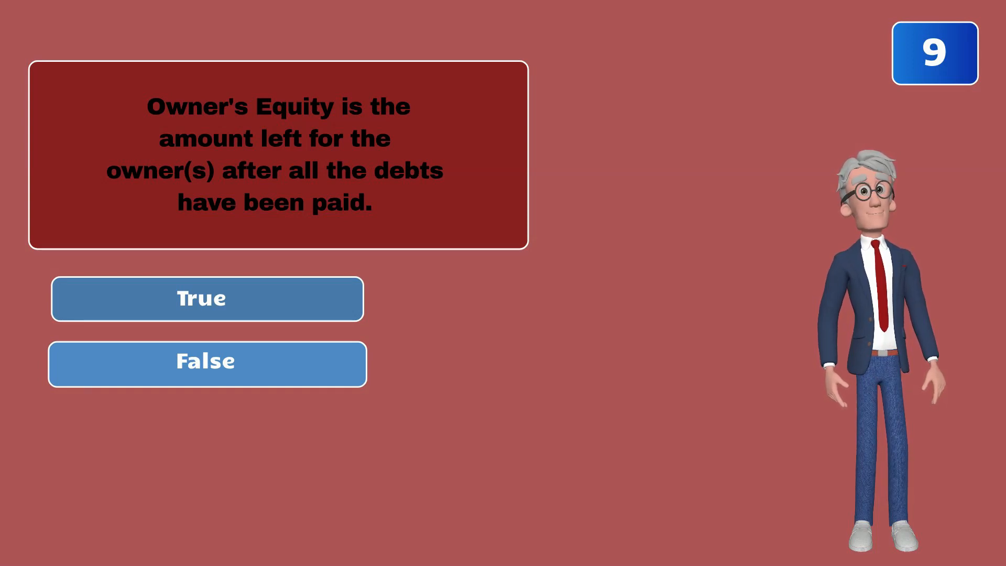
- Play through question 9 on Owner's Equity until True is revealed
left_click(206, 299)
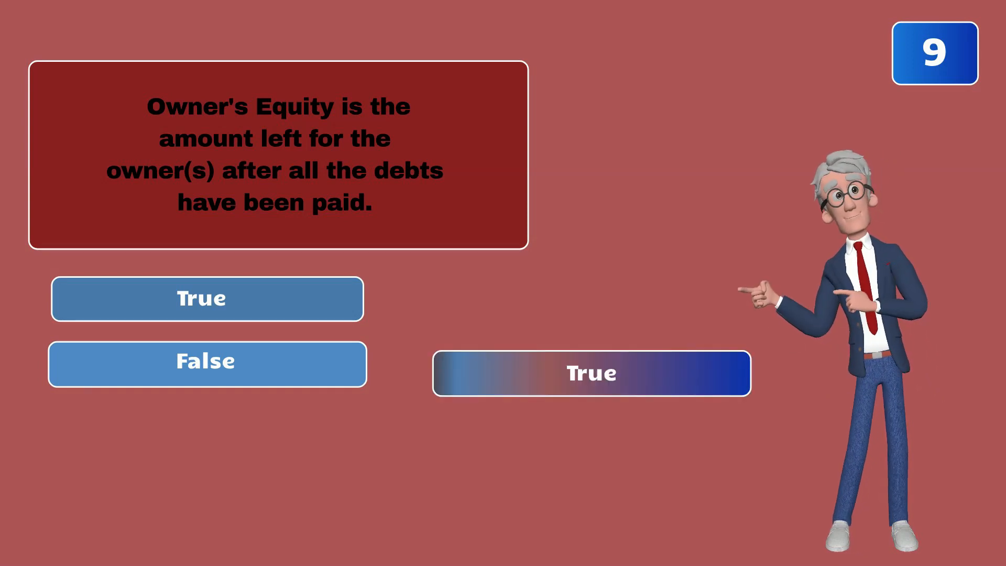